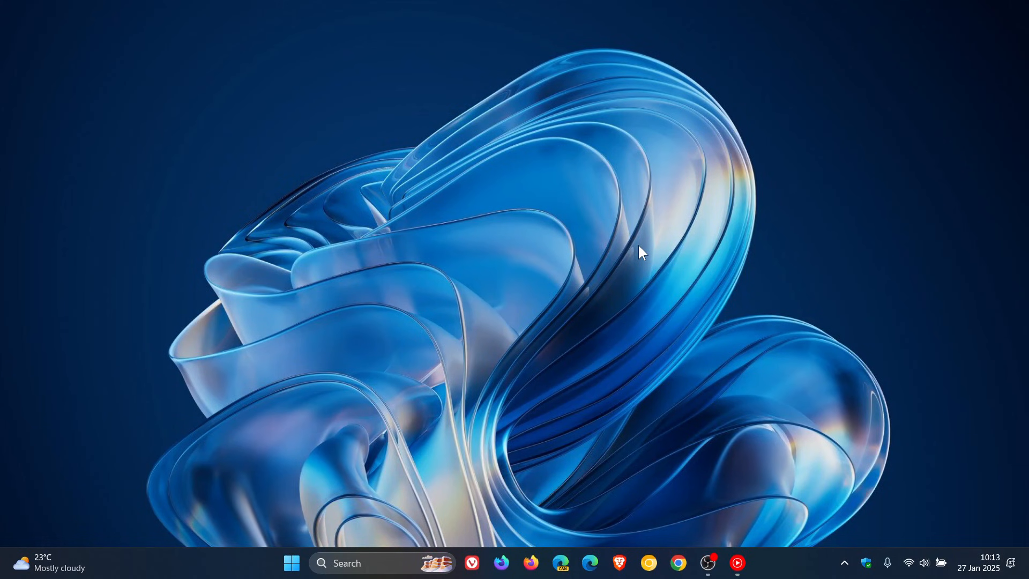
# Step: Launch Settings from Start and go to the Windows Update page showing the PC is up to date
pyautogui.click(292, 563)
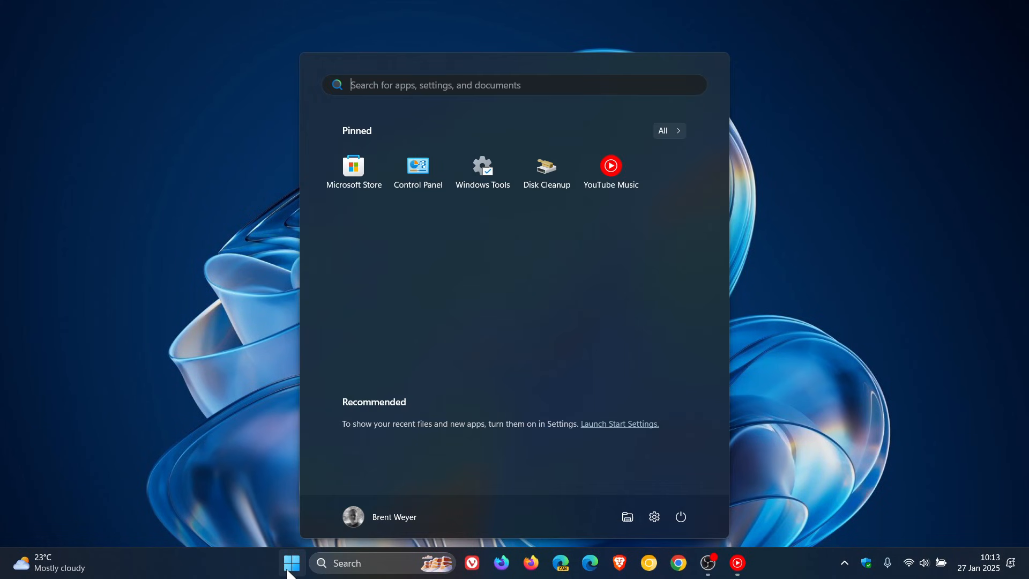
pyautogui.click(654, 517)
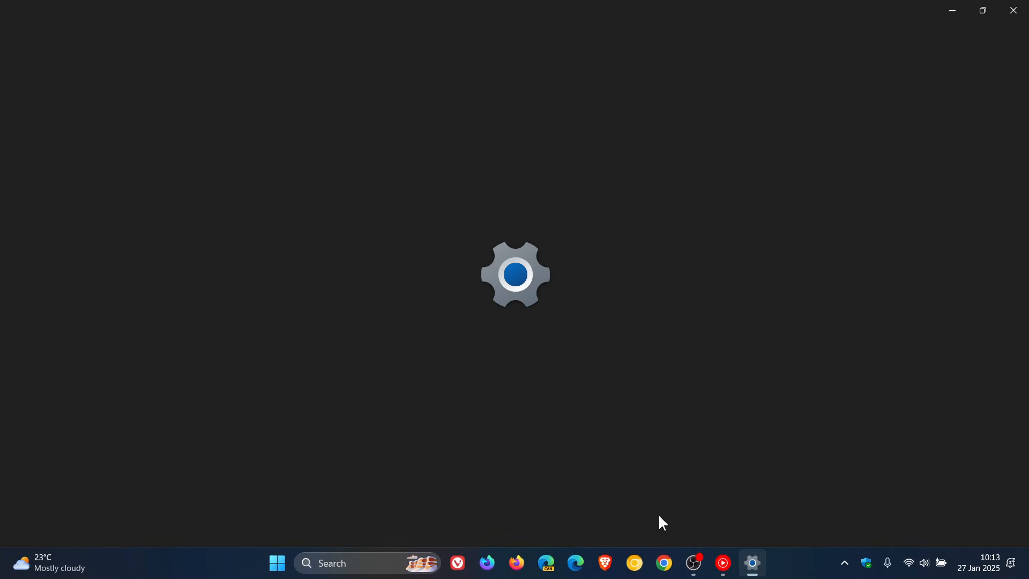
pyautogui.click(752, 562)
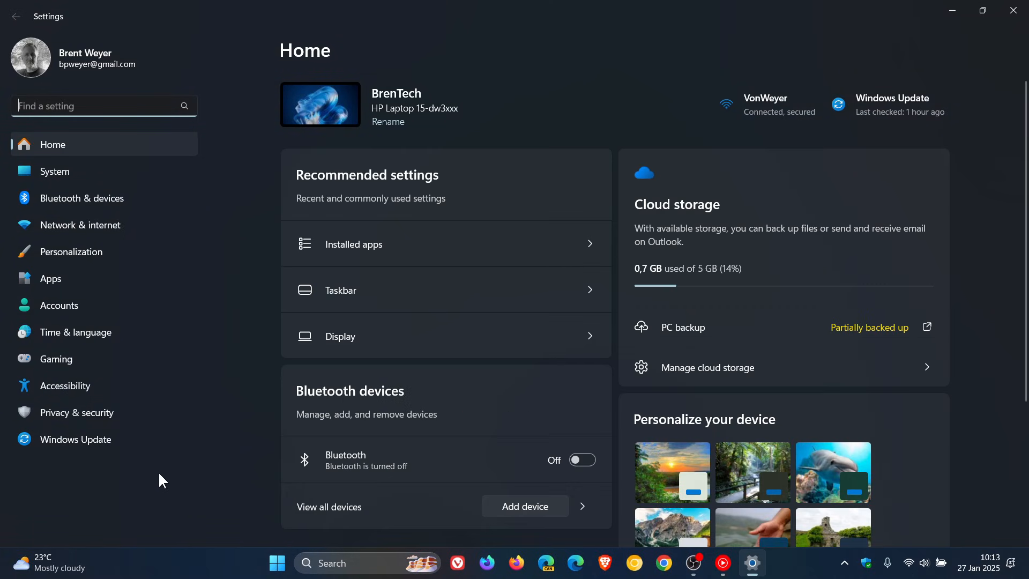
pyautogui.click(75, 440)
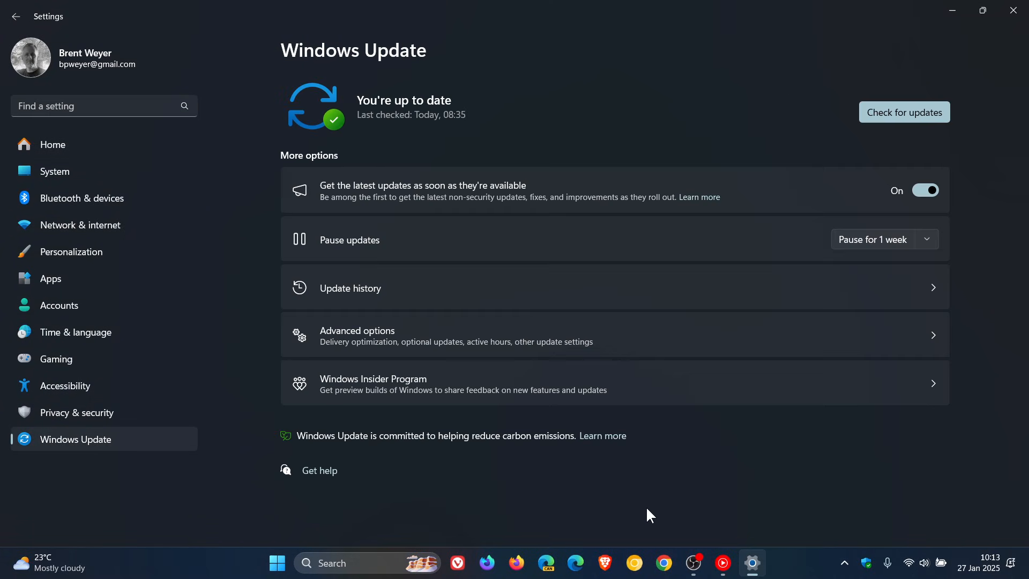
pyautogui.moveTo(653, 297)
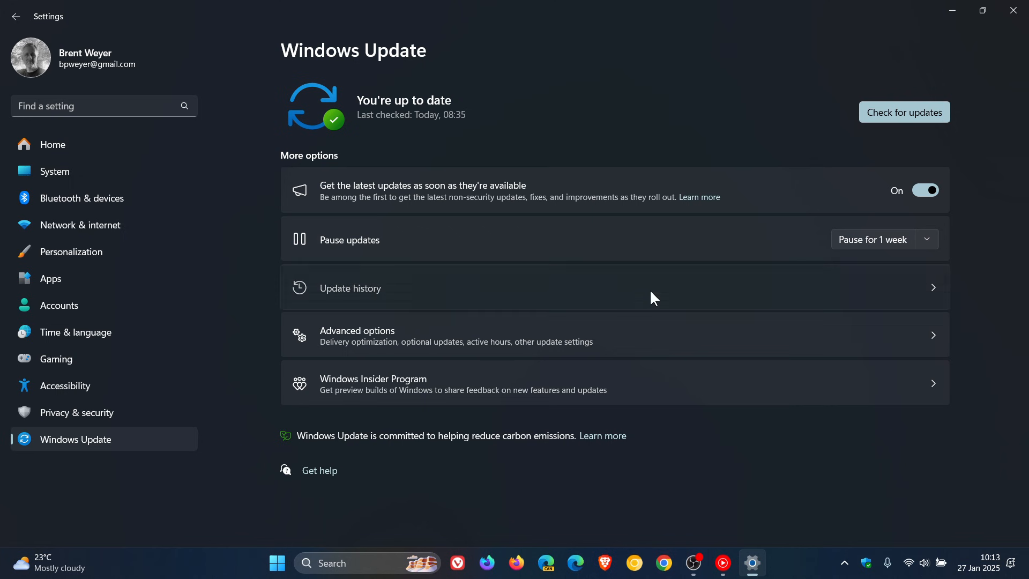
# Step: Show the Update history list with the January 2025 quality updates and their install dates
pyautogui.click(349, 289)
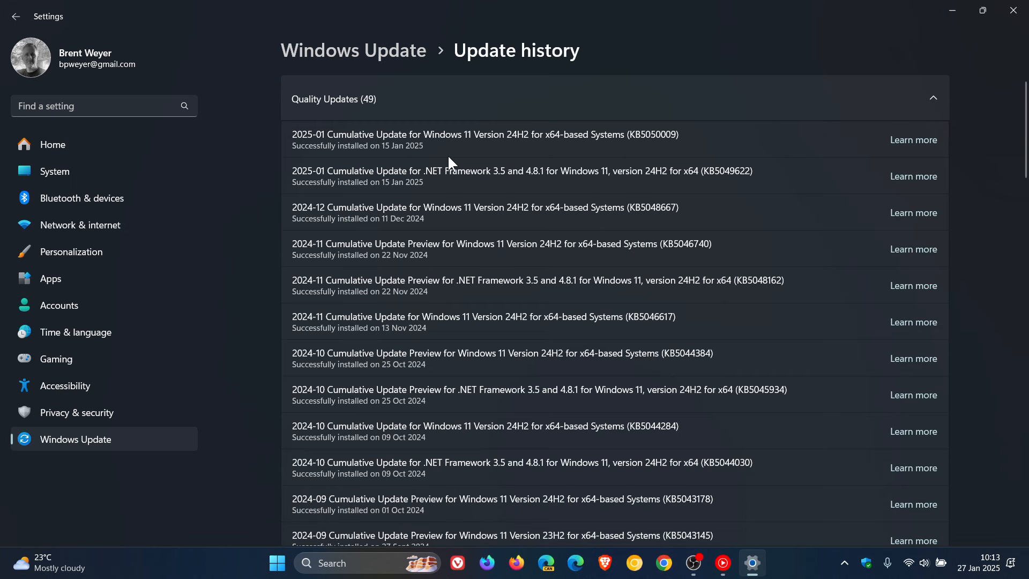
pyautogui.moveTo(700, 147)
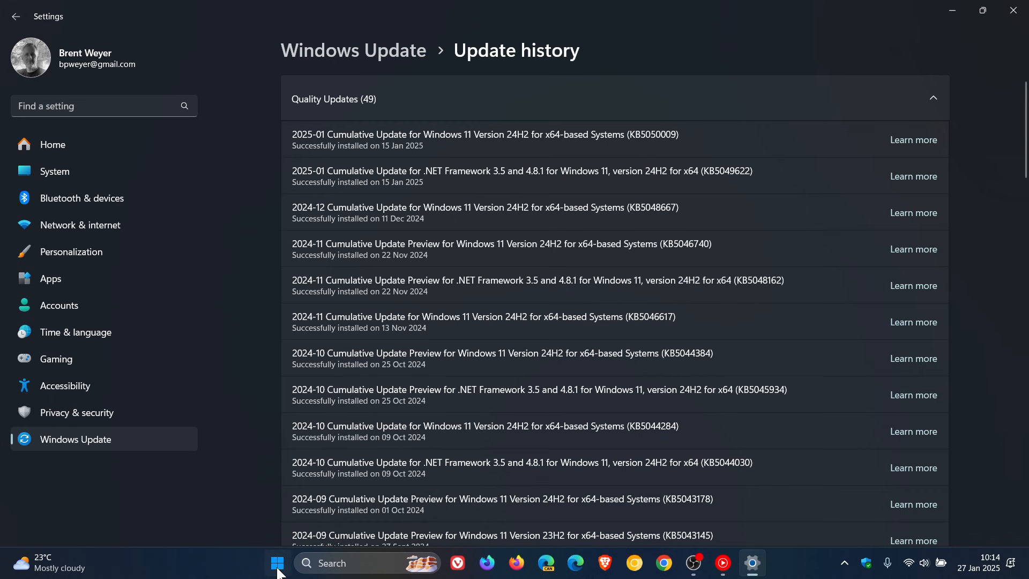
pyautogui.moveTo(285, 268)
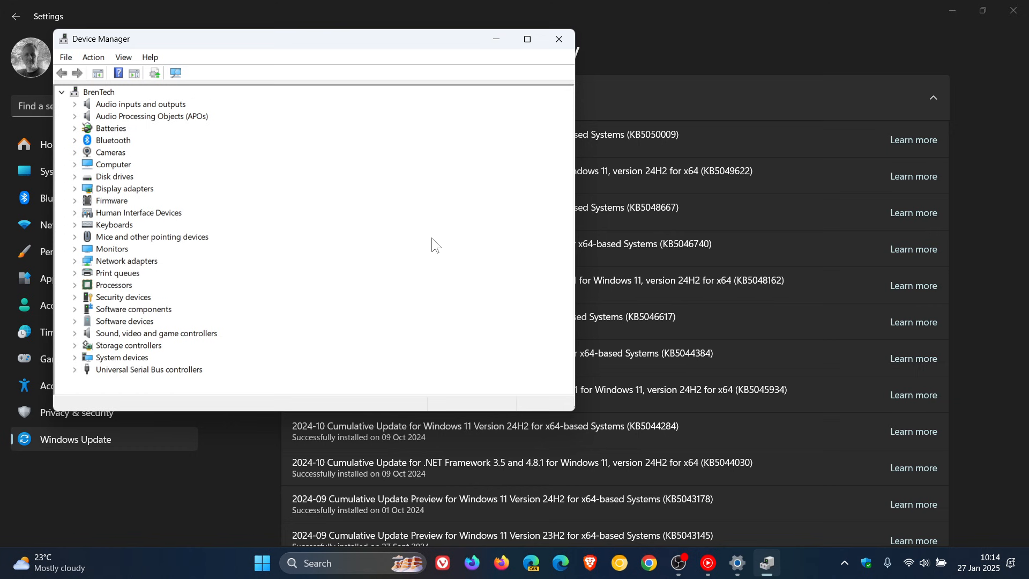
# Step: Close Device Manager and bring the Settings update history back on screen
pyautogui.click(559, 39)
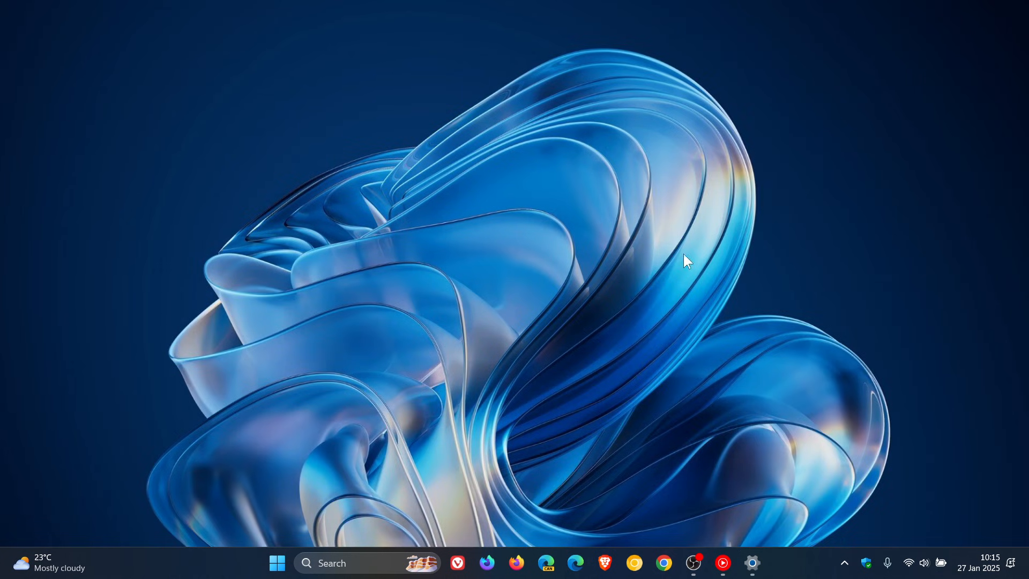
pyautogui.moveTo(740, 219)
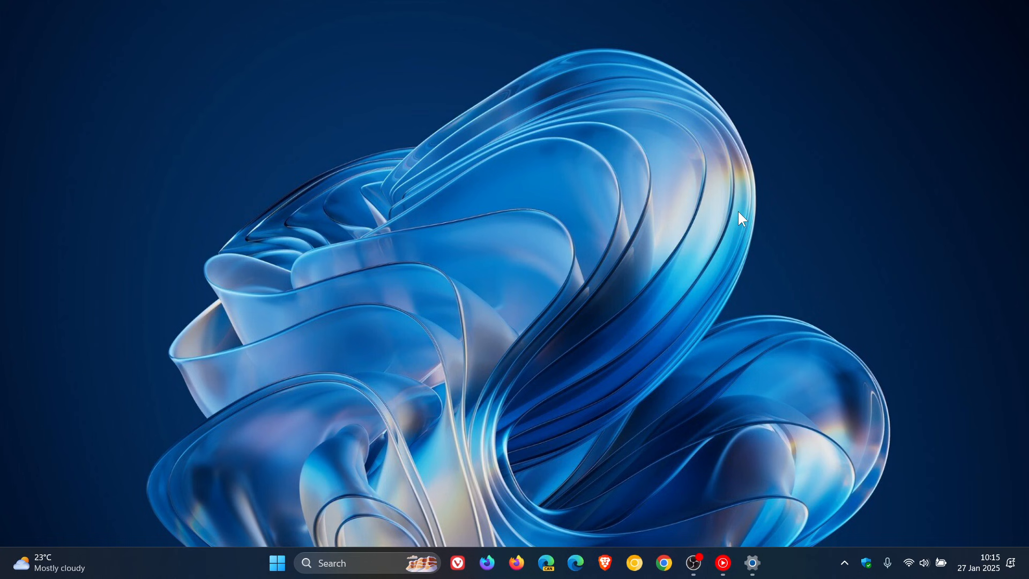
pyautogui.click(752, 563)
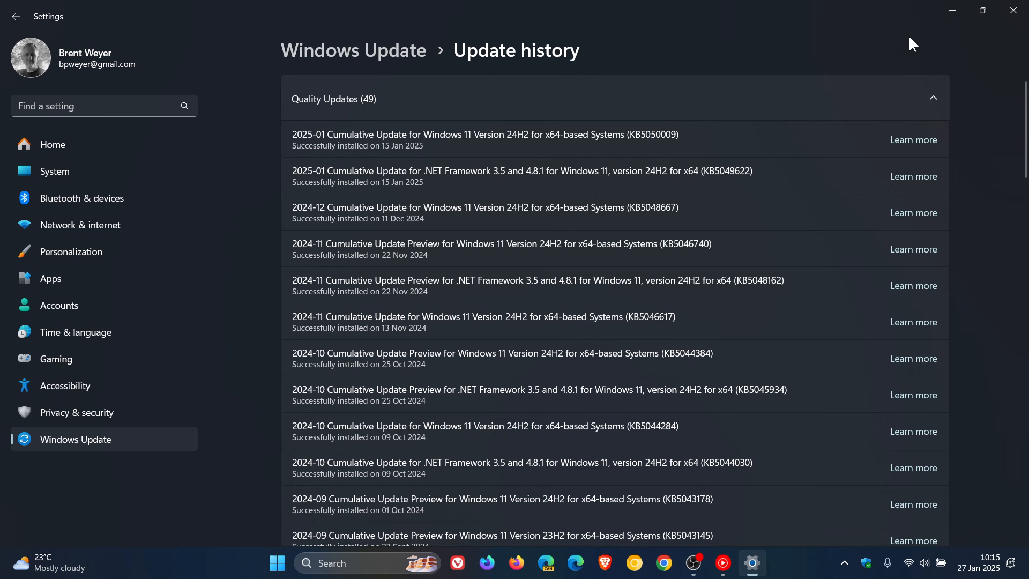
pyautogui.moveTo(952, 11)
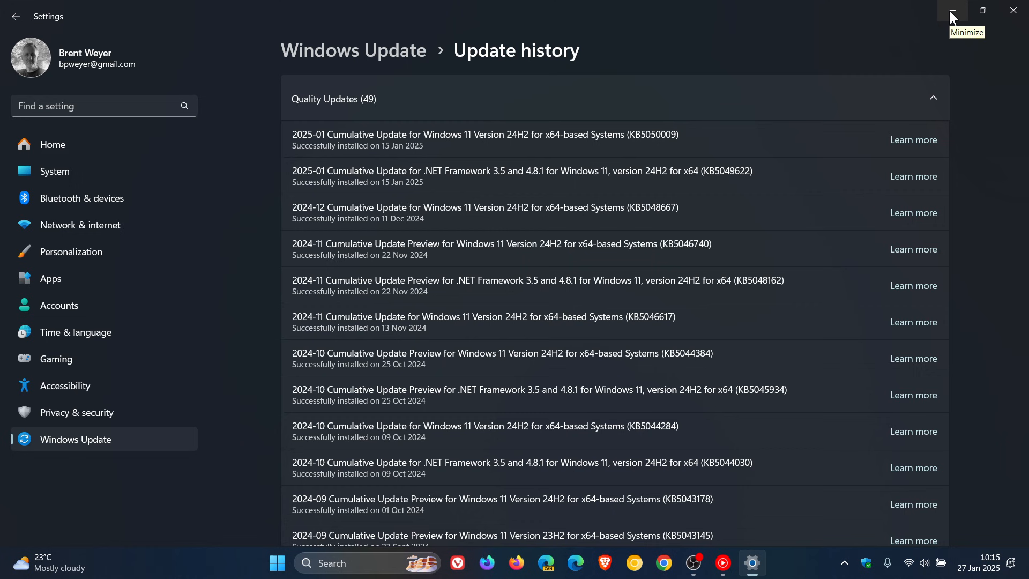
pyautogui.moveTo(951, 13)
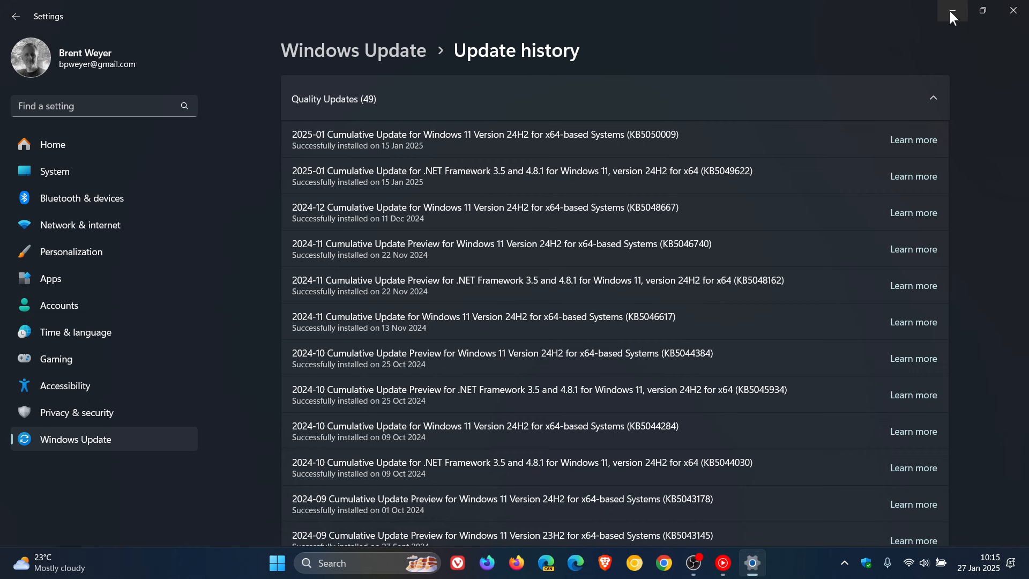
pyautogui.scroll(-3)
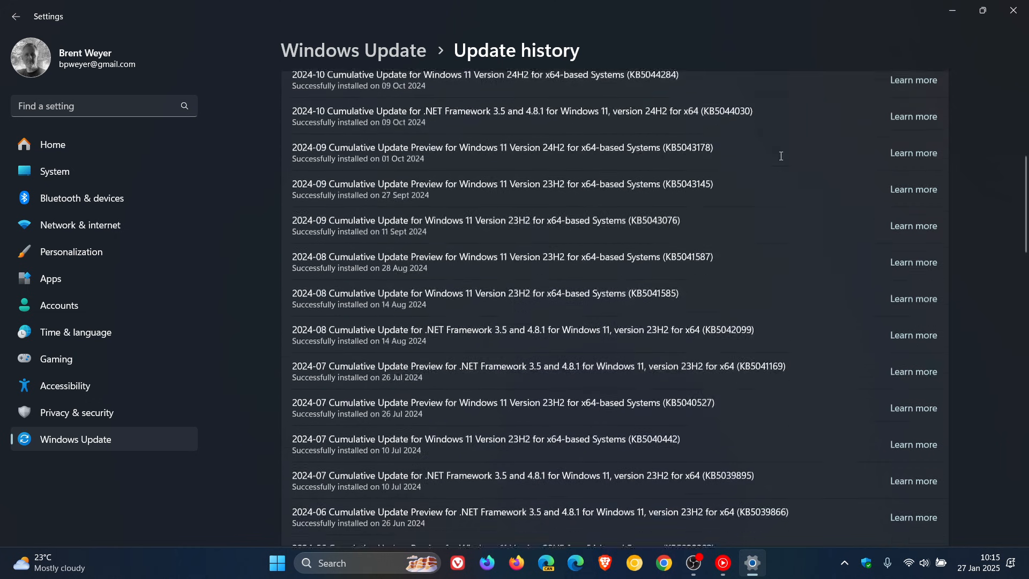
pyautogui.scroll(-3)
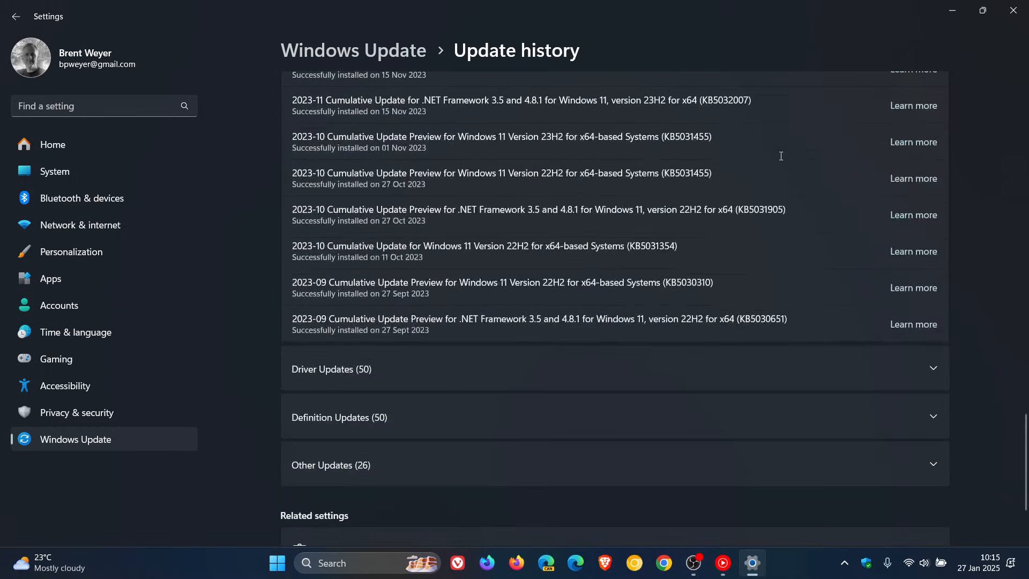
pyautogui.scroll(-3)
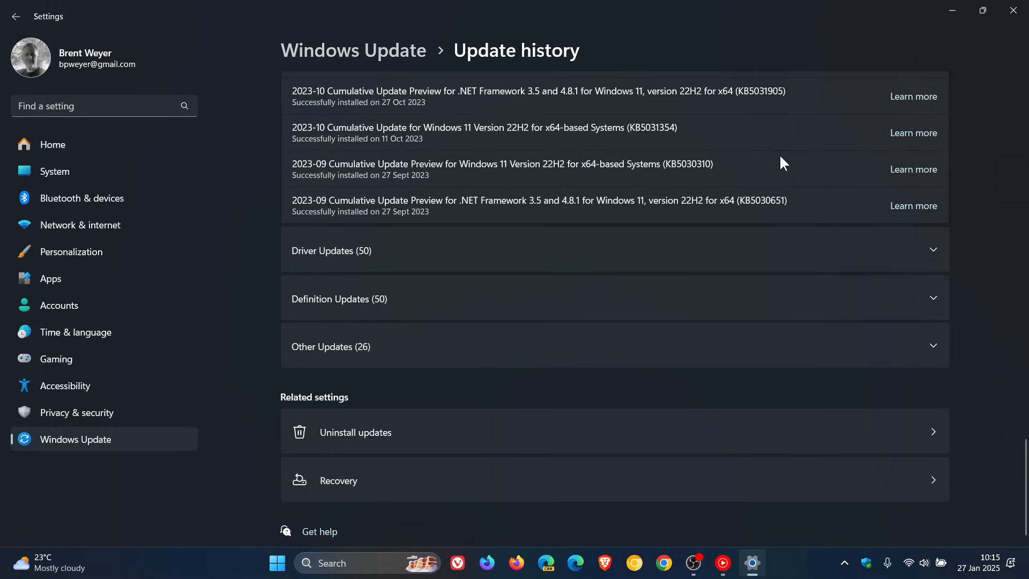
pyautogui.moveTo(721, 432)
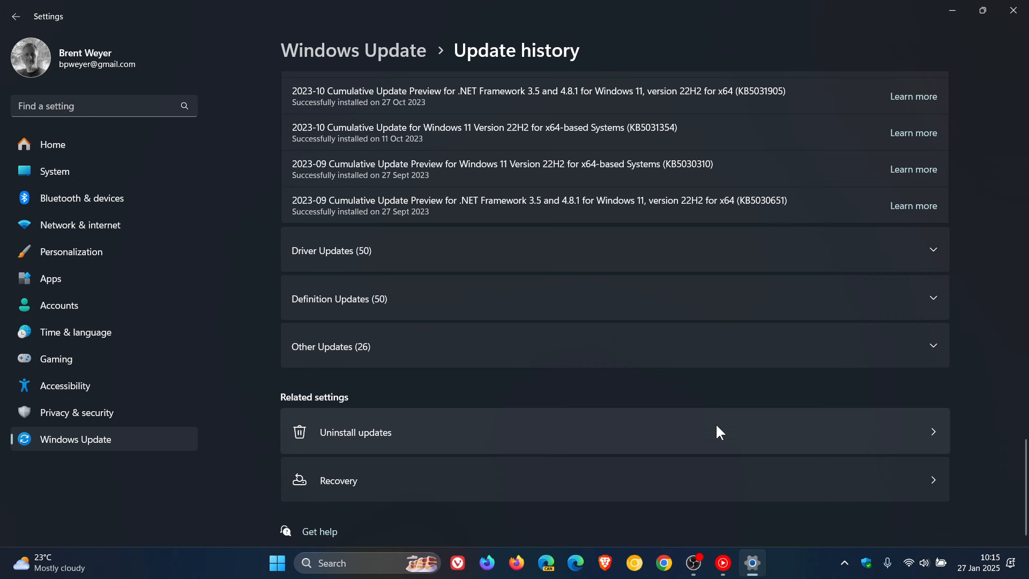
pyautogui.moveTo(723, 445)
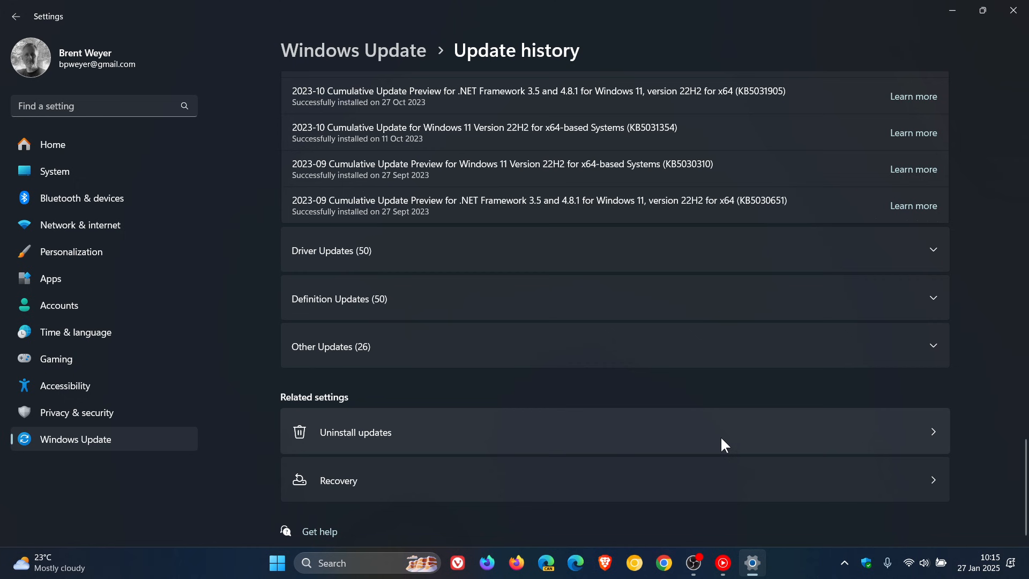
pyautogui.moveTo(653, 439)
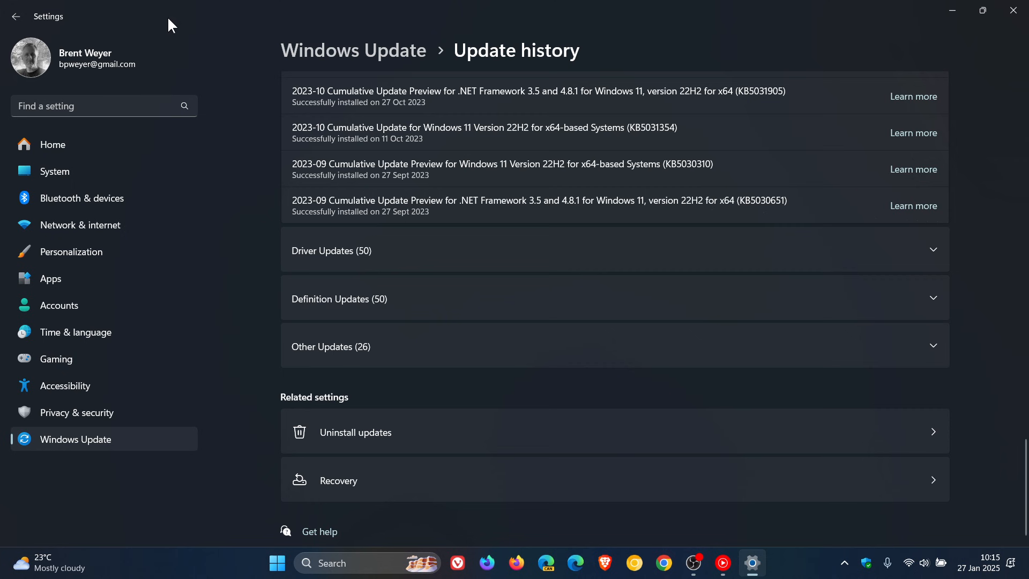
pyautogui.moveTo(565, 232)
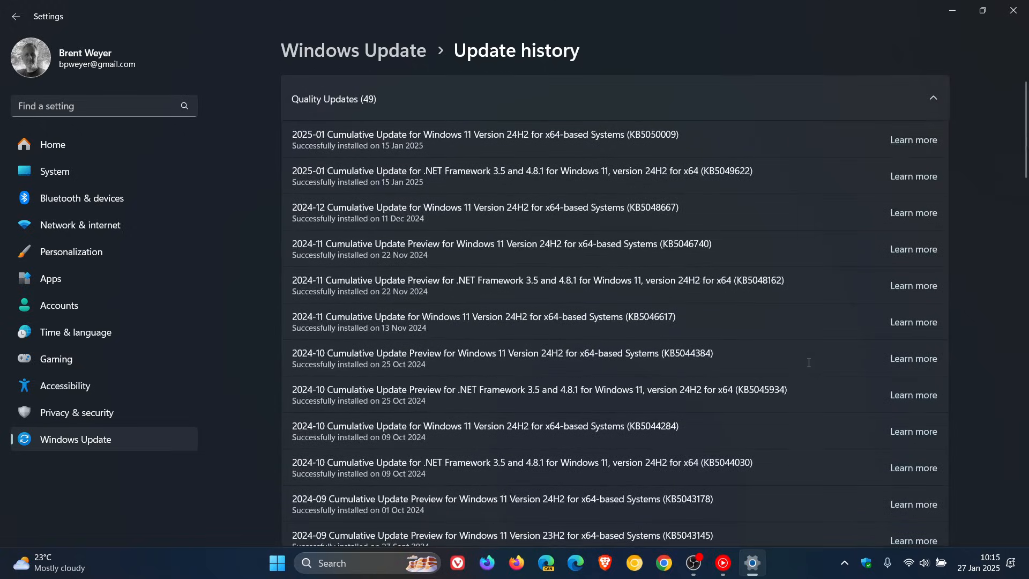
pyautogui.moveTo(106, 460)
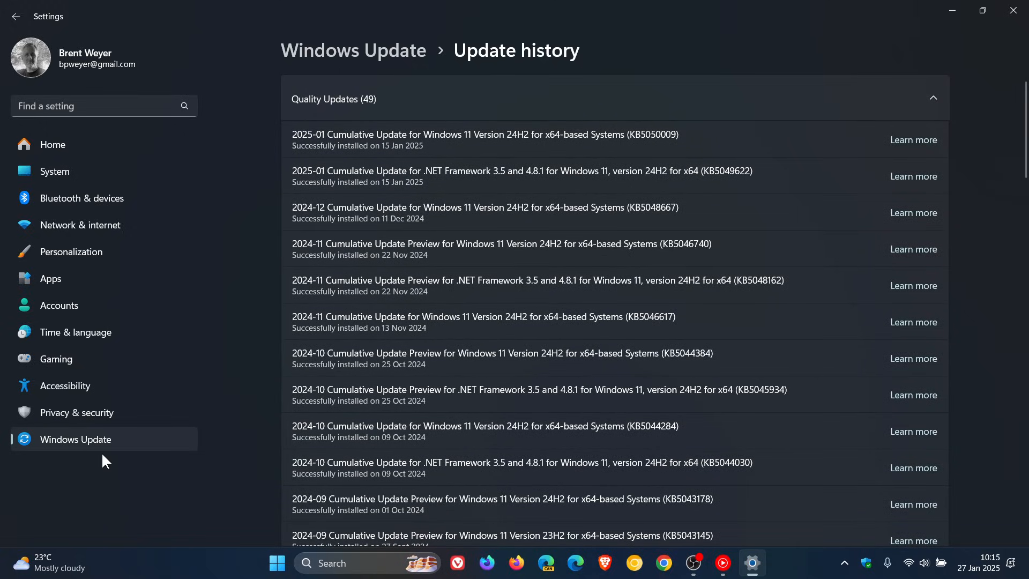
# Step: Return to the main Windows Update page and list the one-to-five-week pause choices
pyautogui.click(16, 16)
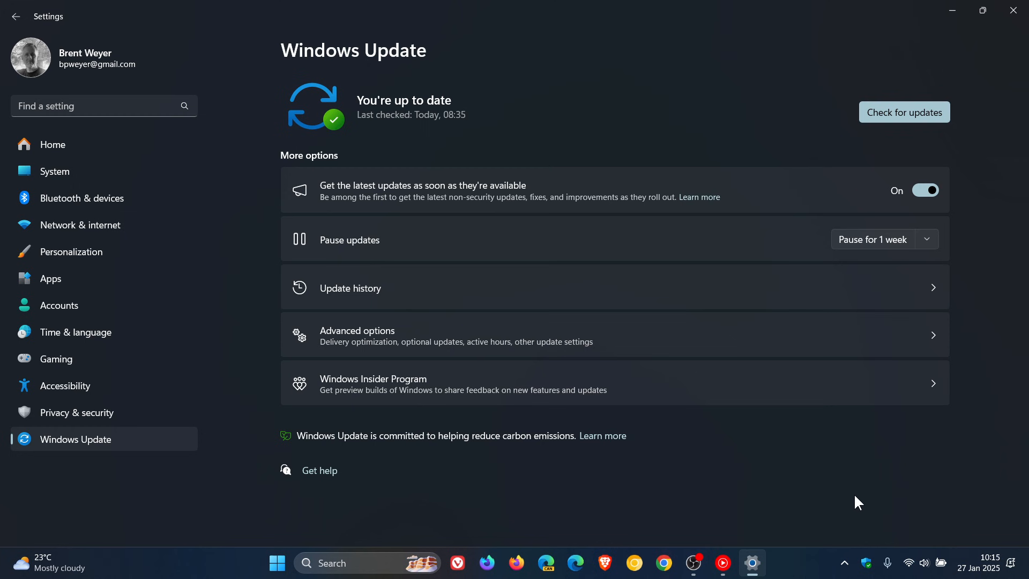
pyautogui.click(926, 239)
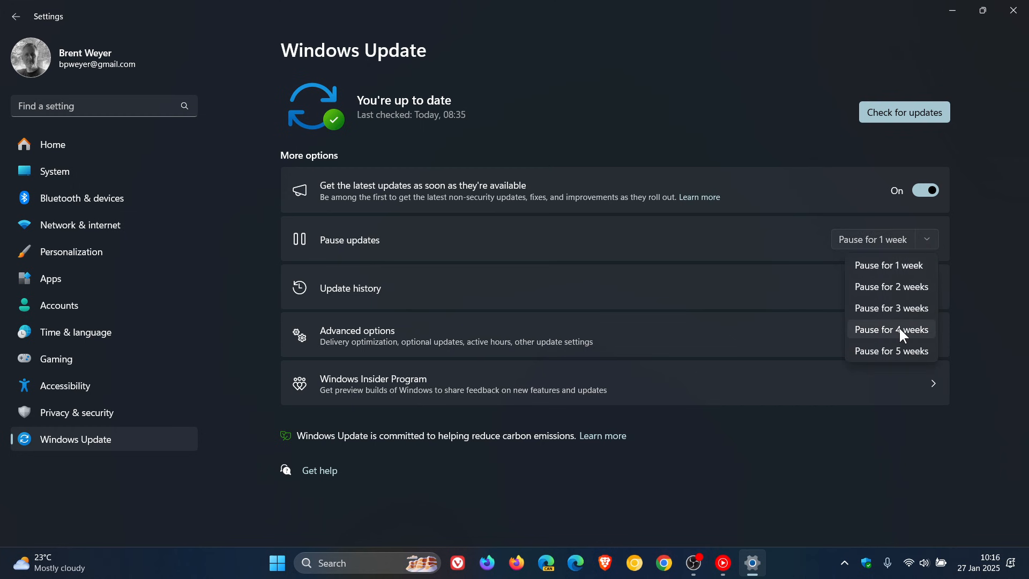
pyautogui.moveTo(994, 300)
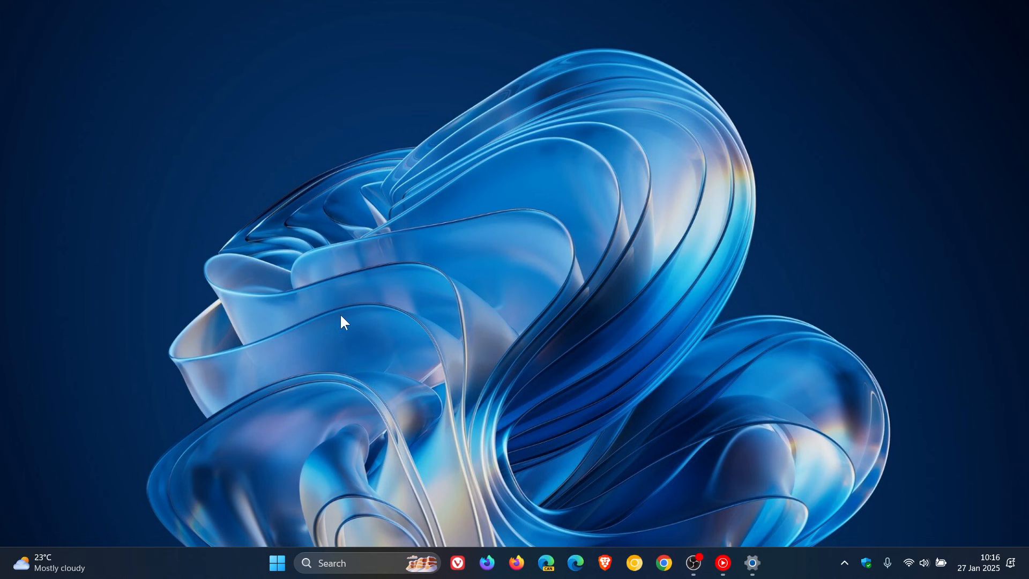
pyautogui.moveTo(569, 275)
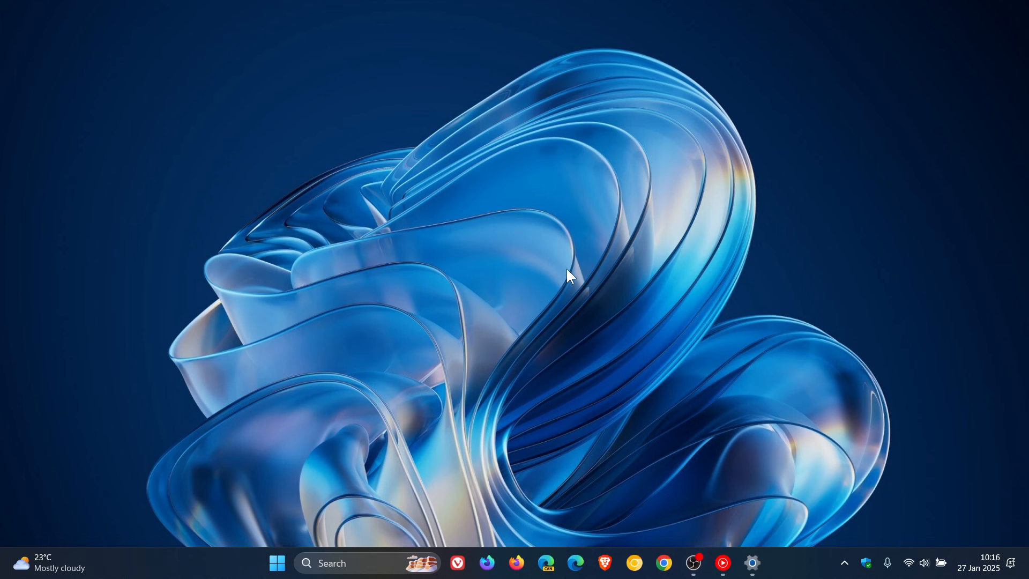